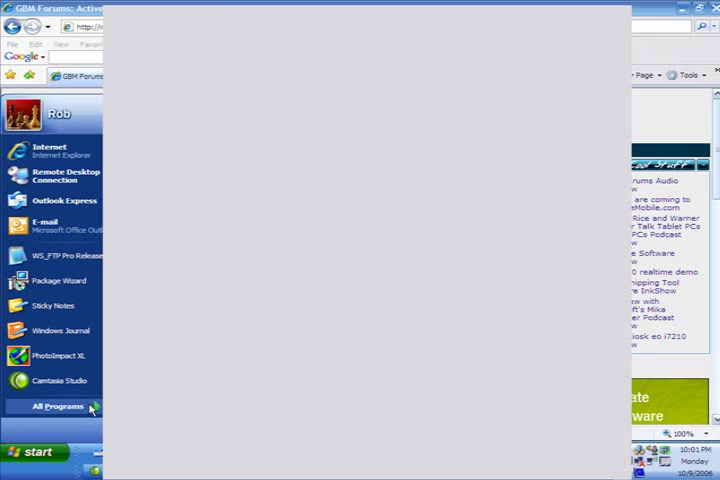
Browse All Programs from the Start menu to reach Sticky Notes
{"action": "left_click", "coordinate": [58, 406]}
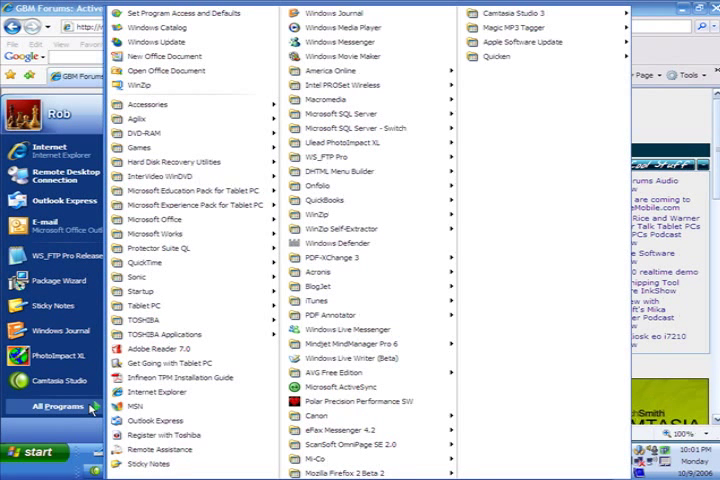
{"action": "mouse_move", "coordinate": [144, 304]}
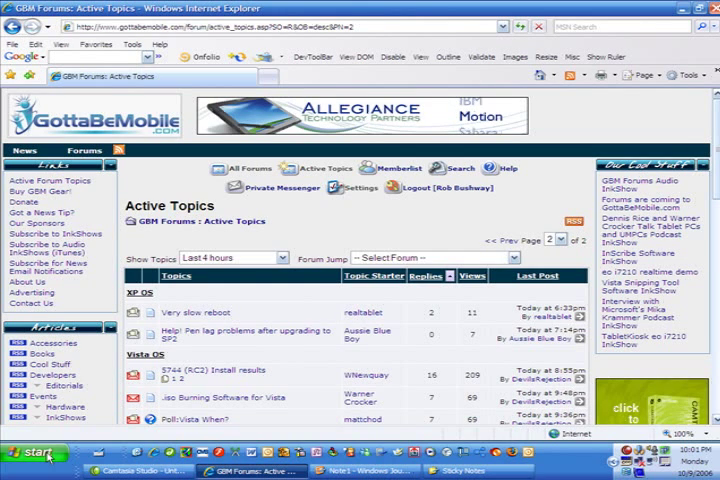
{"action": "left_click", "coordinate": [30, 452]}
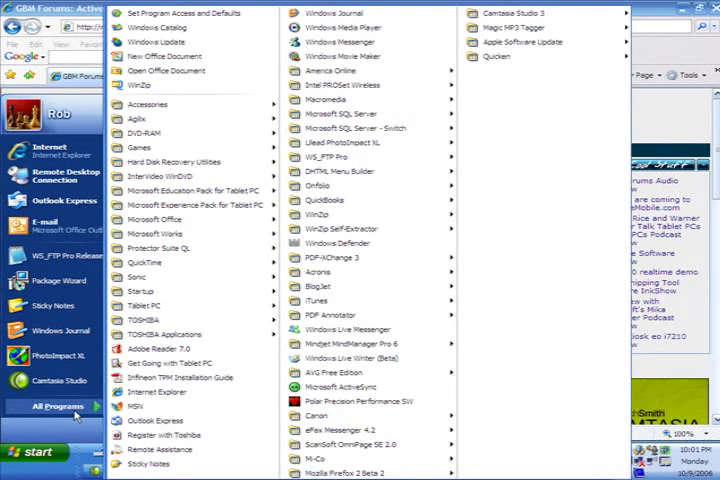
{"action": "mouse_move", "coordinate": [176, 160]}
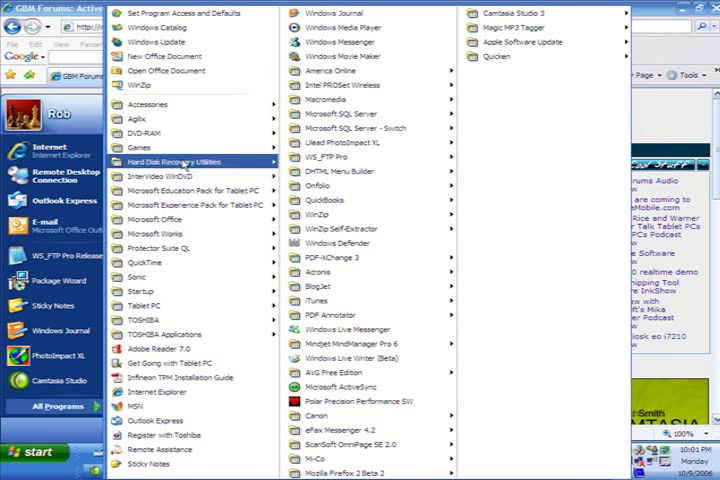
{"action": "mouse_move", "coordinate": [196, 204]}
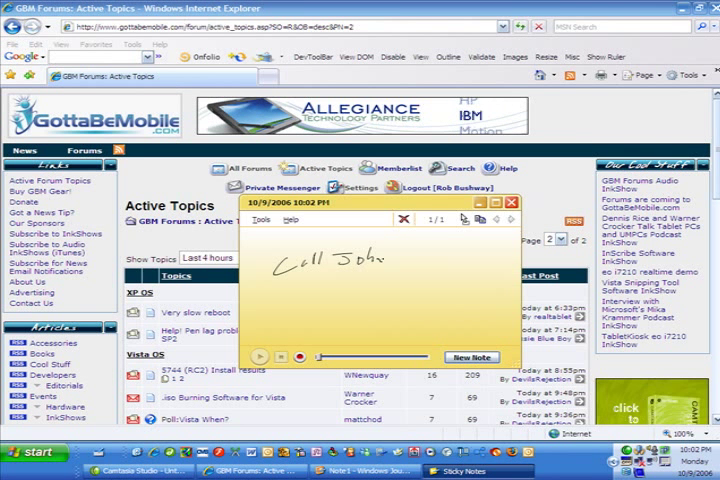
Add a second handwritten note after the 'Call John' note
{"action": "left_click", "coordinate": [470, 356]}
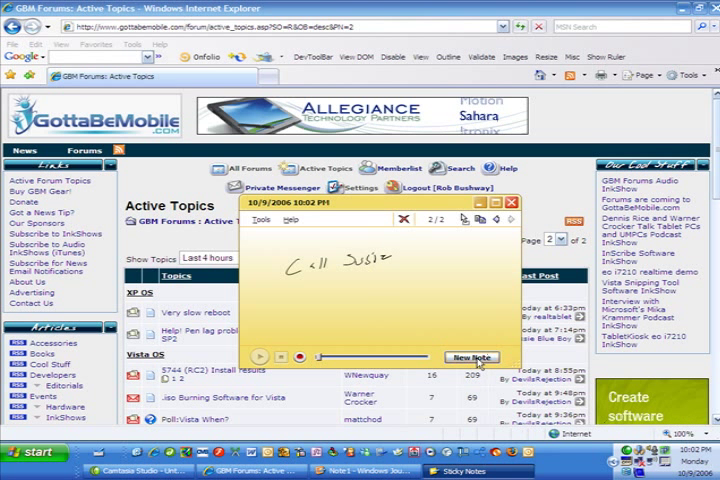
{"action": "left_click", "coordinate": [472, 356]}
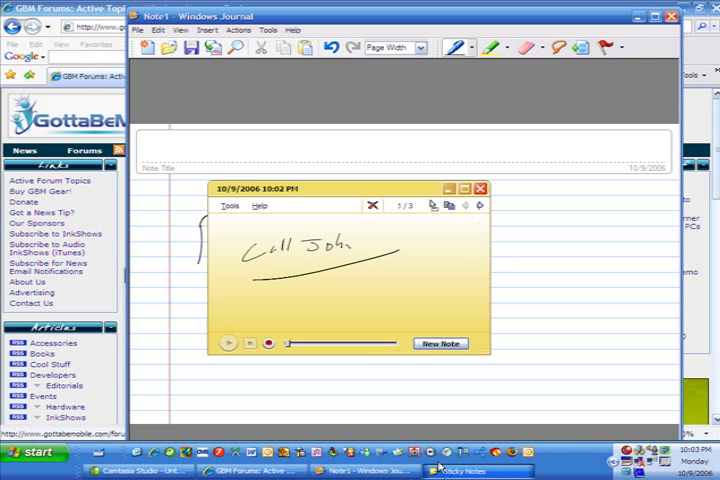
Delete the 'Call John' note and the second handwritten note, confirming each deletion
{"action": "left_click", "coordinate": [372, 204]}
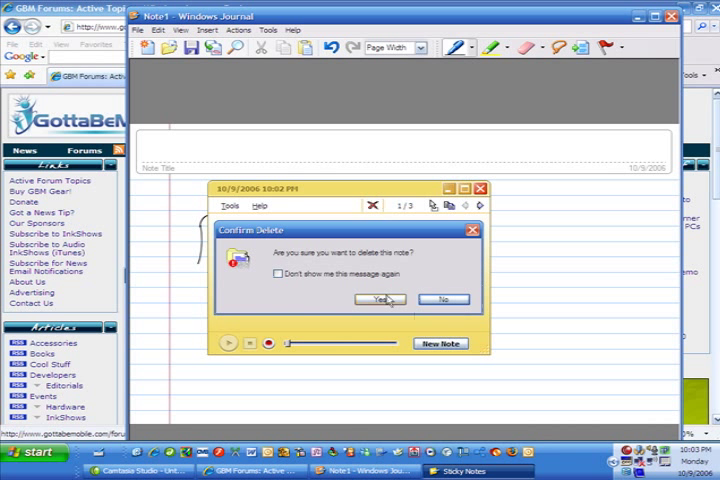
{"action": "left_click", "coordinate": [380, 300]}
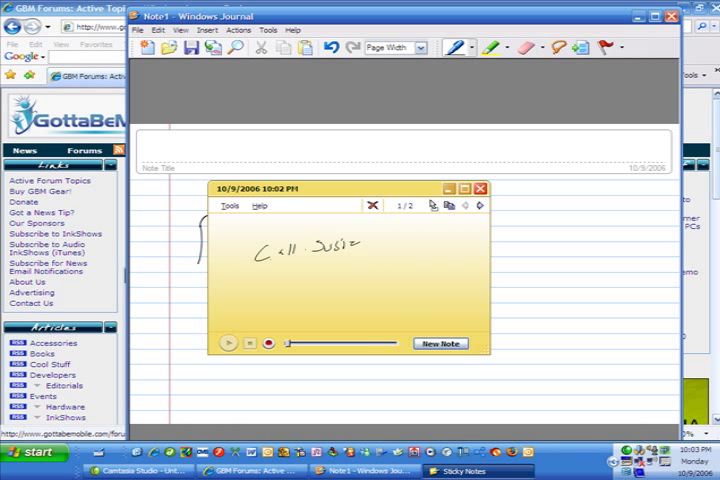
{"action": "left_click", "coordinate": [374, 204]}
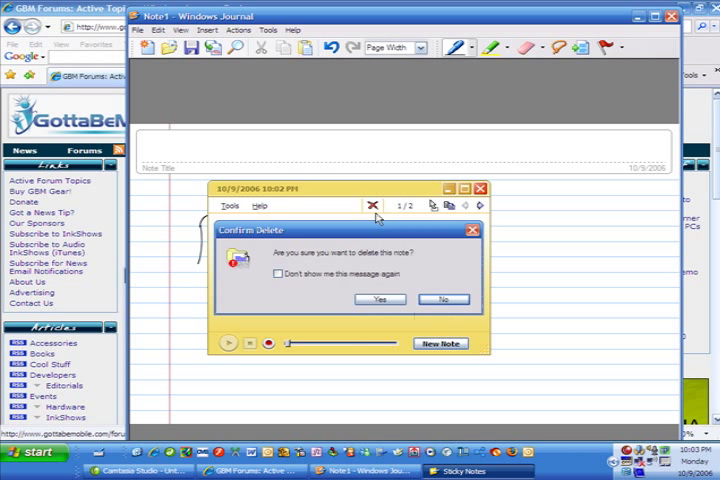
{"action": "left_click", "coordinate": [380, 300]}
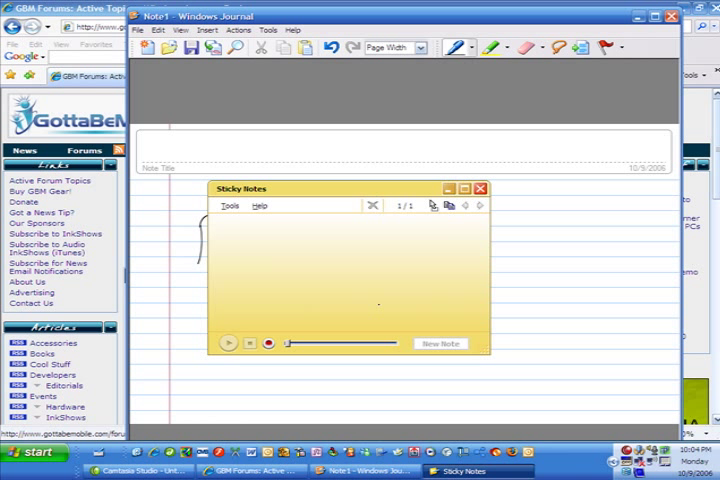
Review the startup, delete-confirmation and always-on-top options, then scribble on the blank note
{"action": "left_click", "coordinate": [230, 204]}
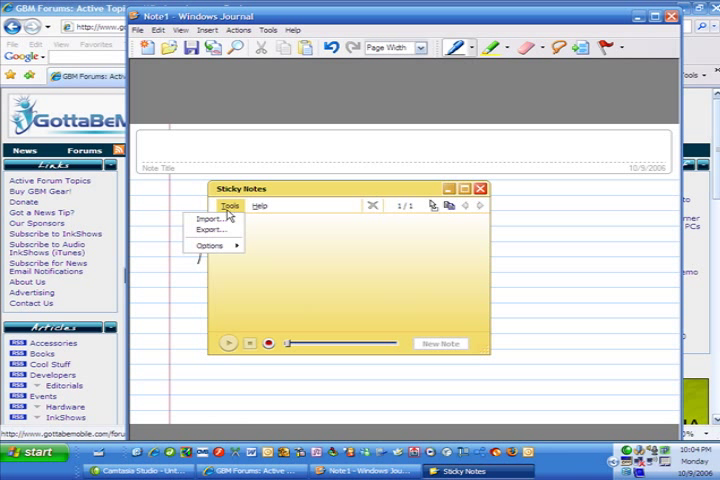
{"action": "left_click", "coordinate": [210, 244]}
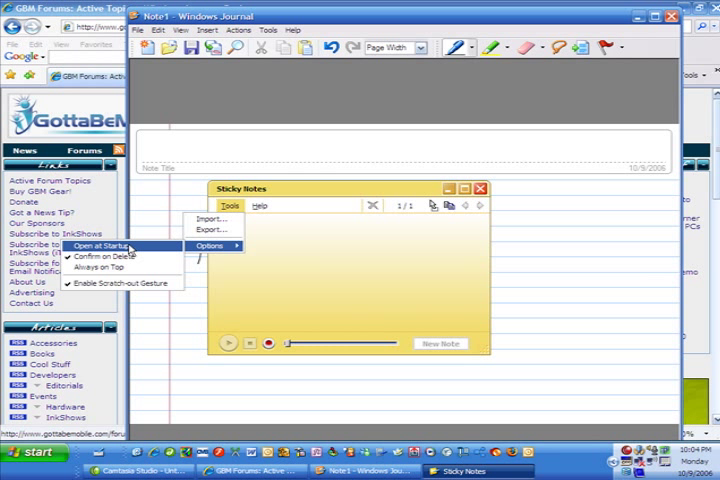
{"action": "mouse_move", "coordinate": [120, 284]}
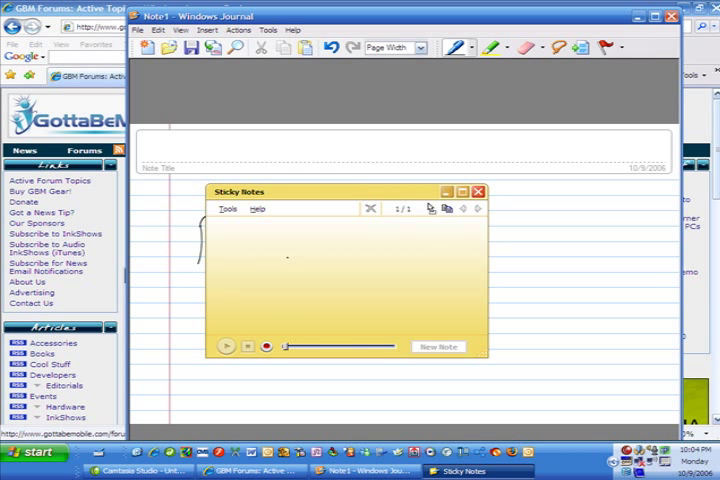
{"action": "left_click", "coordinate": [436, 346]}
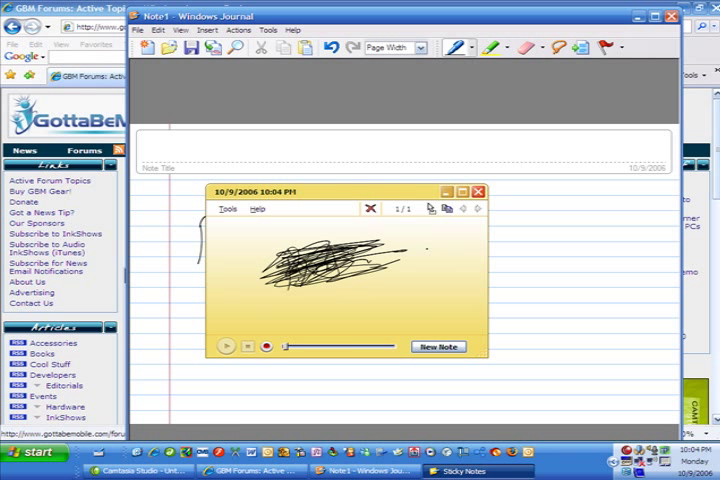
Show the export Save dialog pointing at My Documents and cancel without saving
{"action": "left_click", "coordinate": [228, 208]}
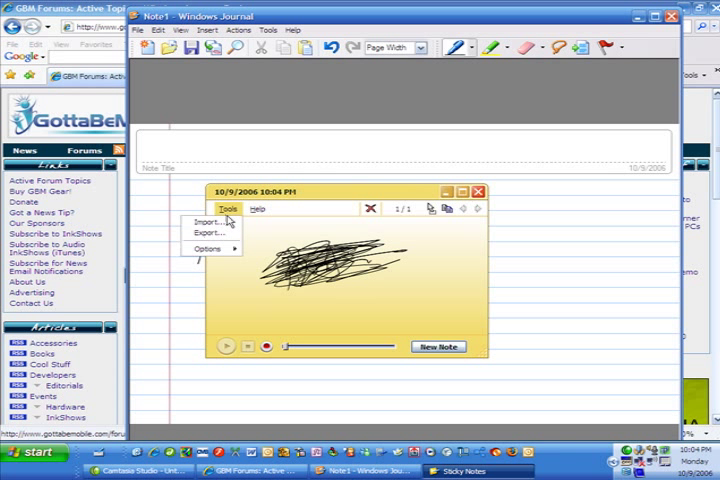
{"action": "left_click", "coordinate": [208, 248]}
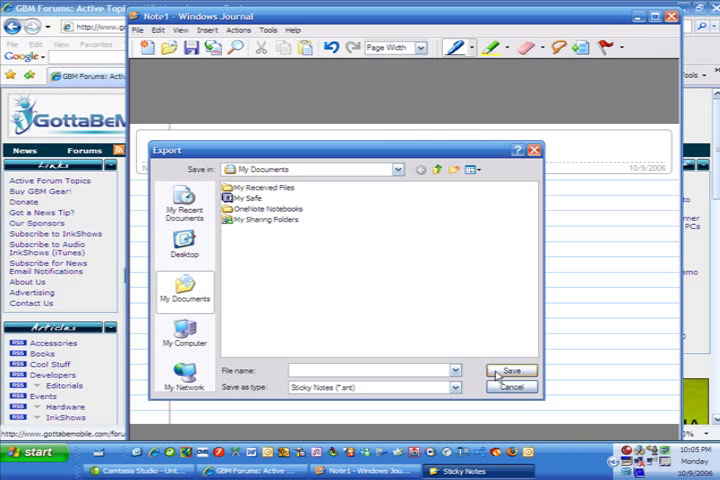
{"action": "left_click", "coordinate": [512, 372]}
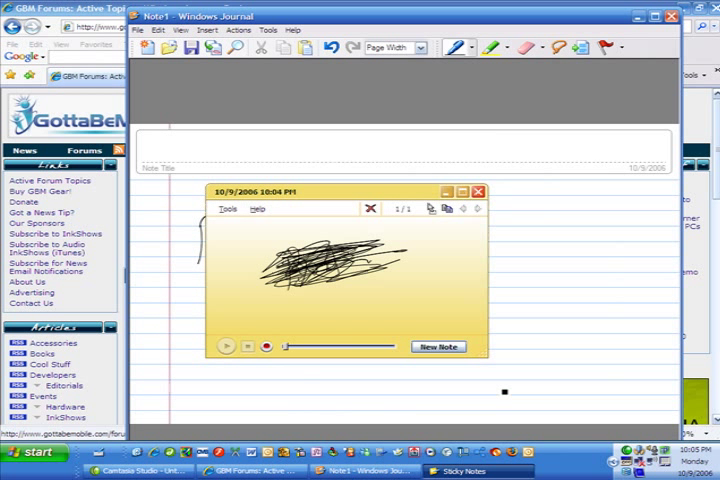
Start importing notes from a file via the Tools commands
{"action": "left_click", "coordinate": [228, 208]}
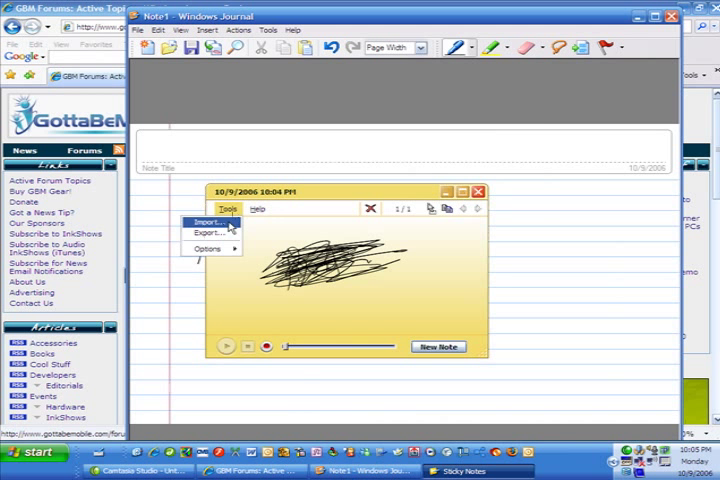
{"action": "left_click", "coordinate": [204, 220]}
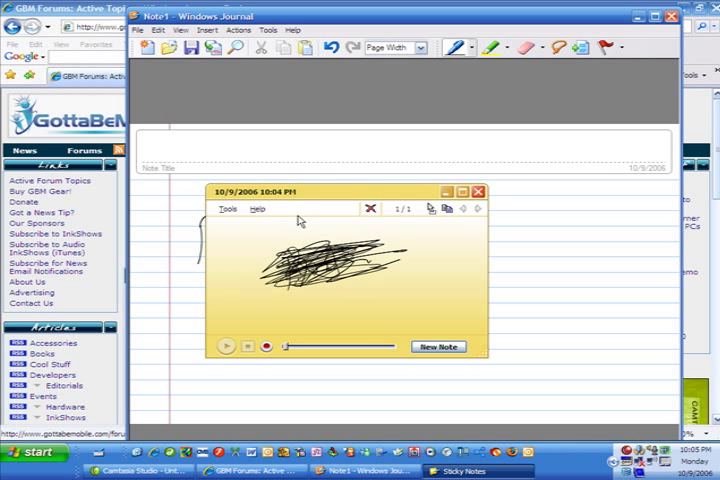
{"action": "mouse_move", "coordinate": [256, 208]}
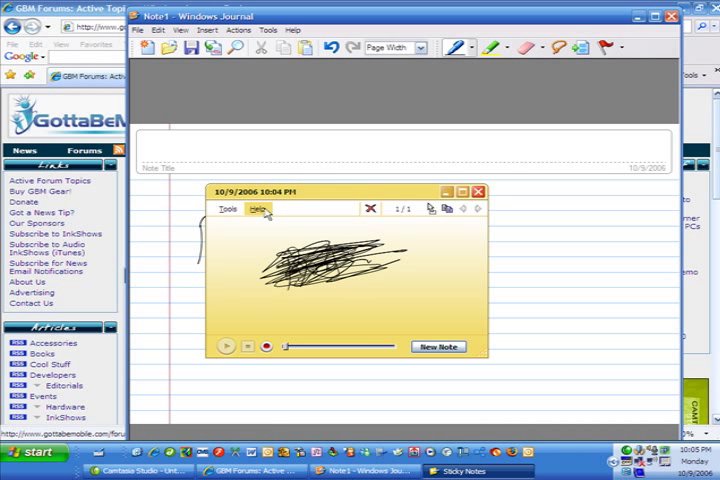
{"action": "mouse_move", "coordinate": [304, 206]}
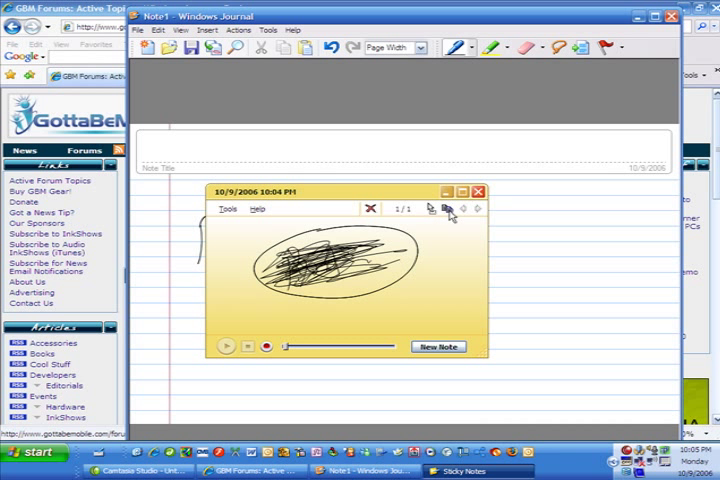
{"action": "mouse_move", "coordinate": [310, 220]}
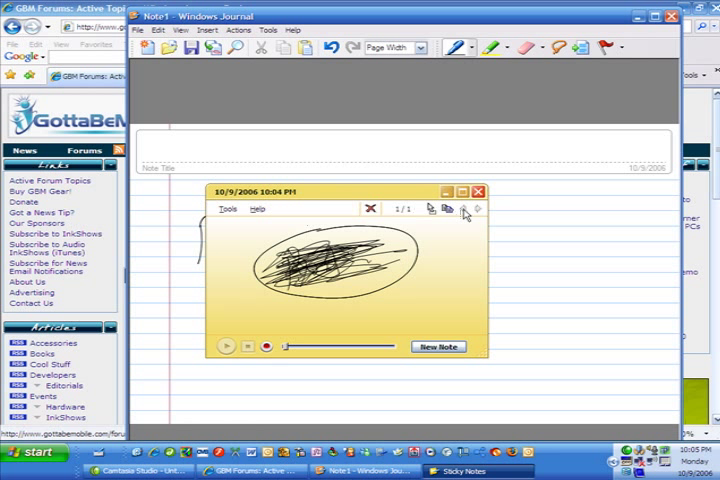
{"action": "mouse_move", "coordinate": [388, 204]}
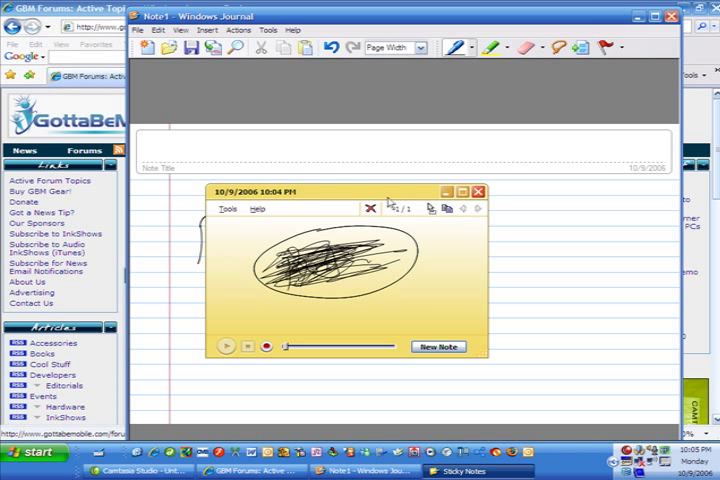